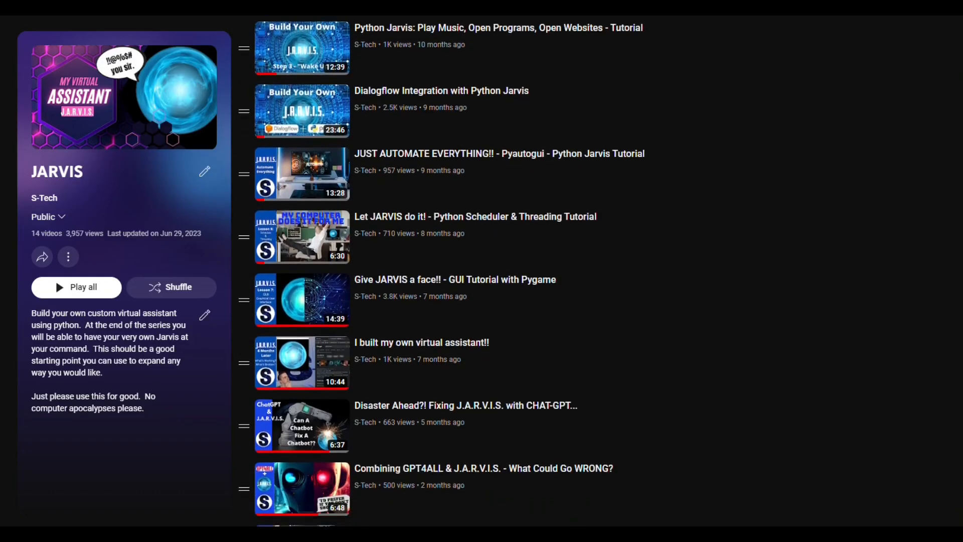
Watch the JARVIS terminal load the Vosk speech model, then bring up the S-Tech site
scroll(down, 3)
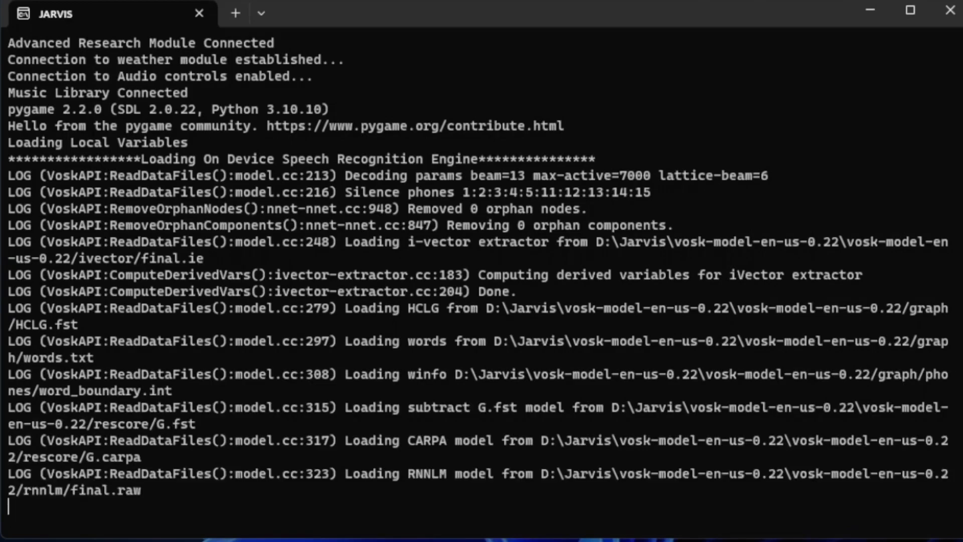
click(910, 11)
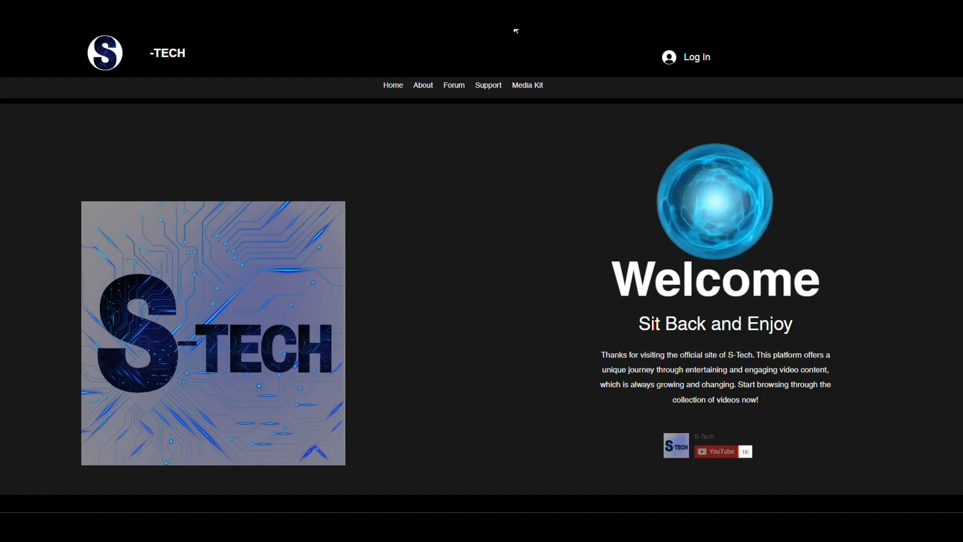
Browse the Forum's discussion categories, then go to the About S-Tech page
click(453, 84)
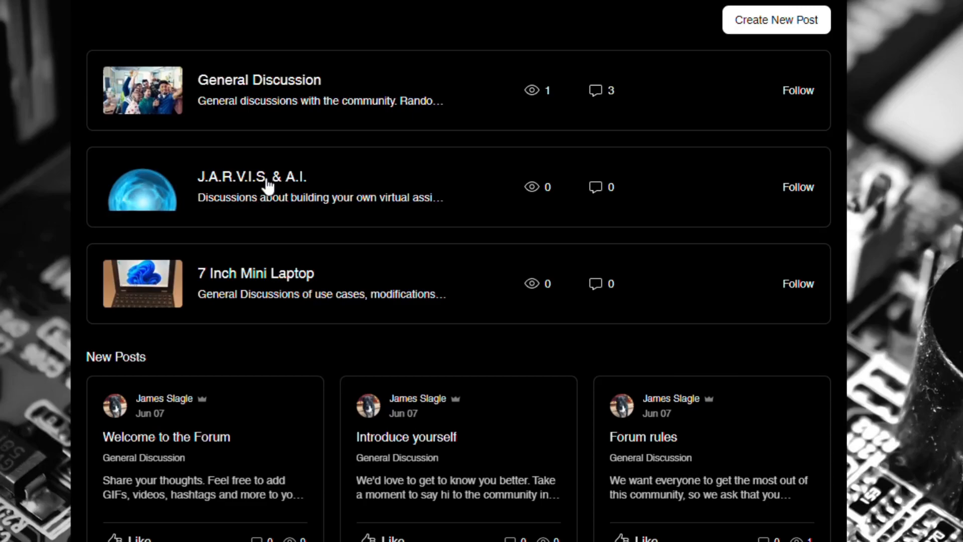
click(252, 177)
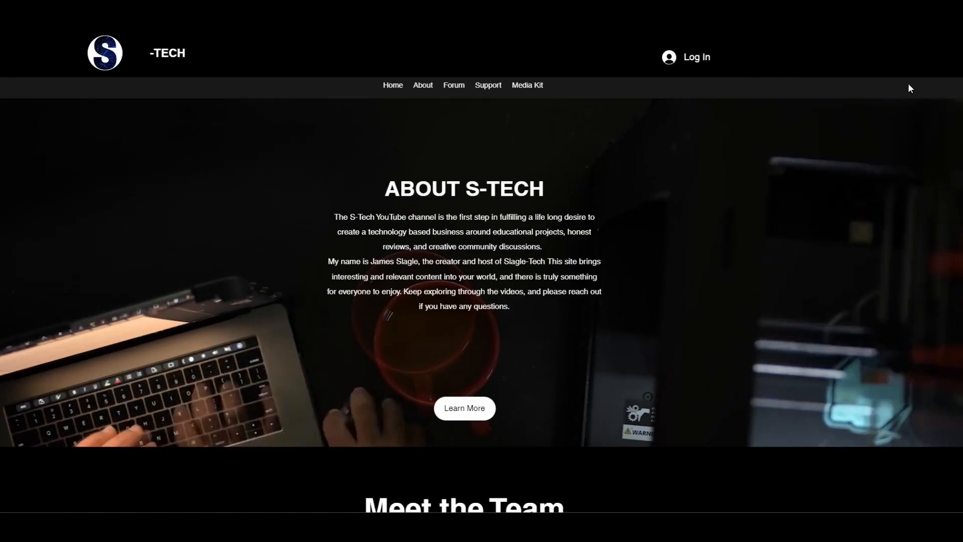
scroll(down, 3)
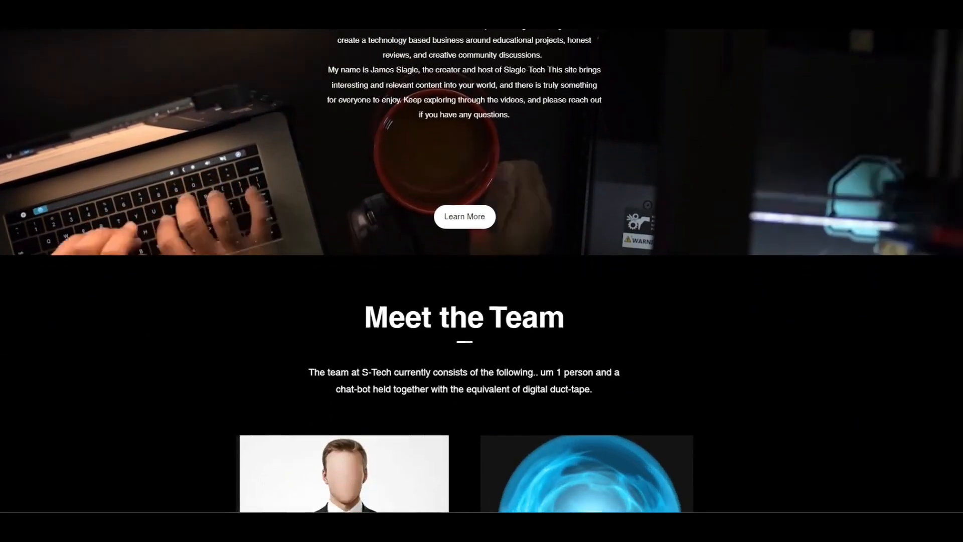
scroll(down, 3)
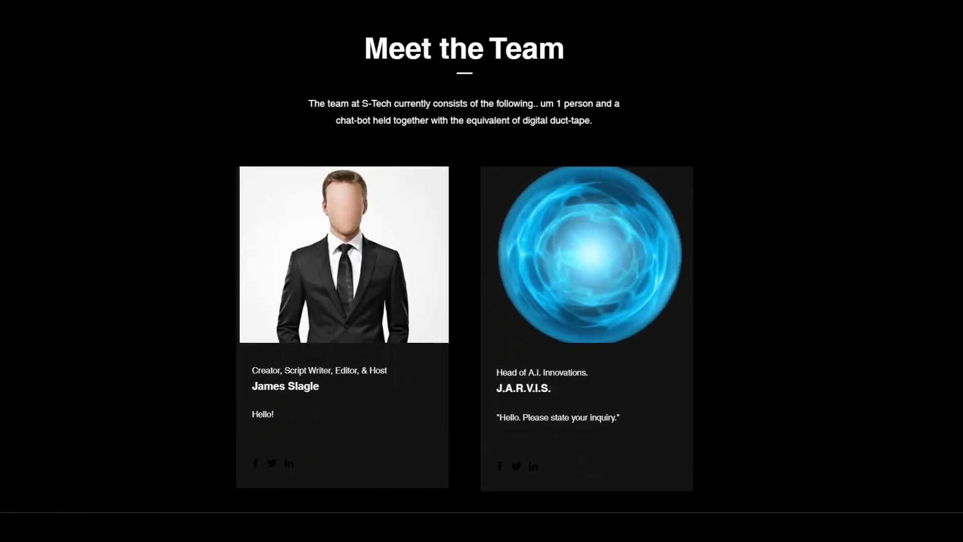
scroll(down, 3)
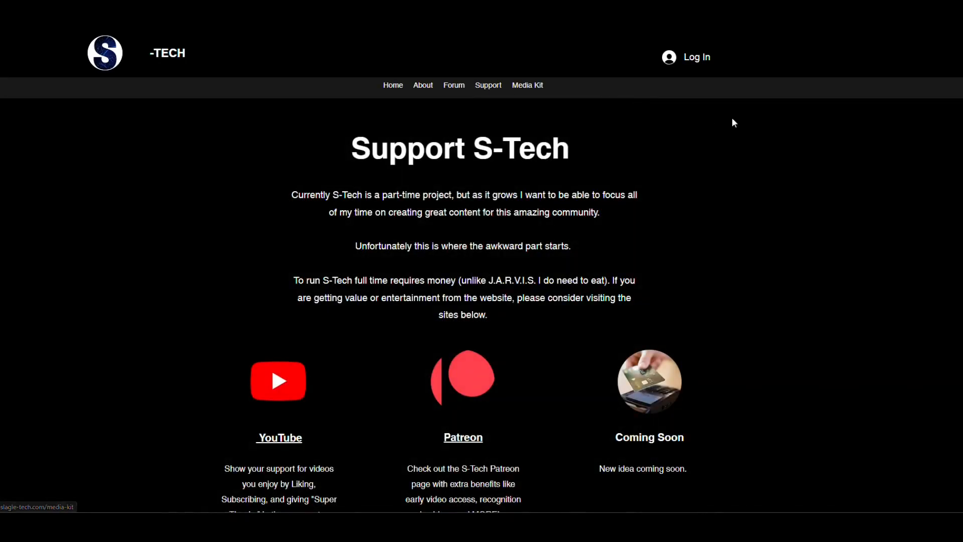
scroll(down, 3)
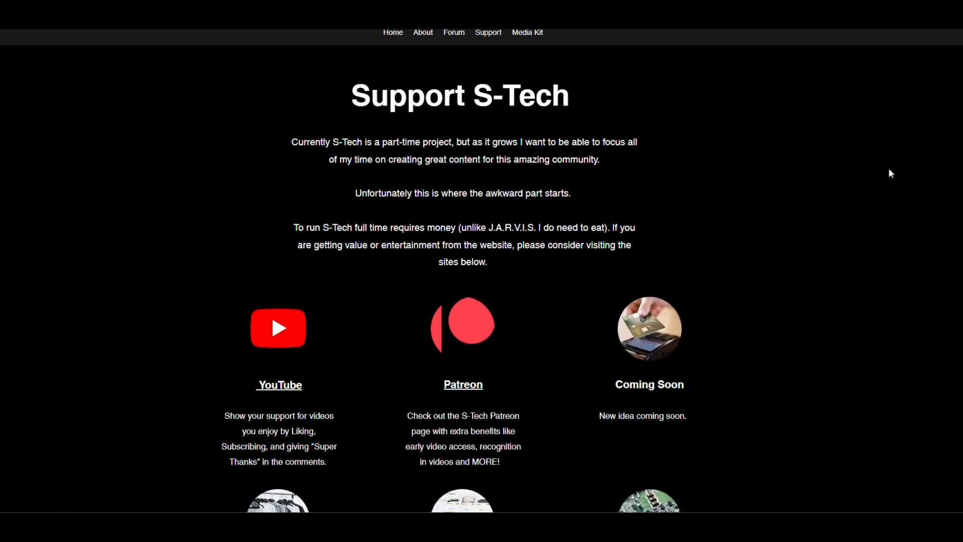
scroll(down, 3)
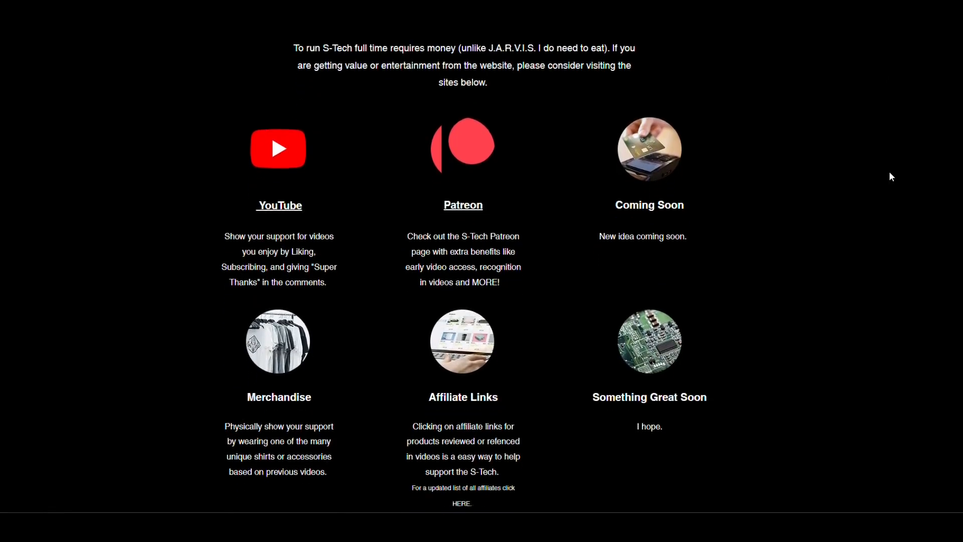
scroll(down, 3)
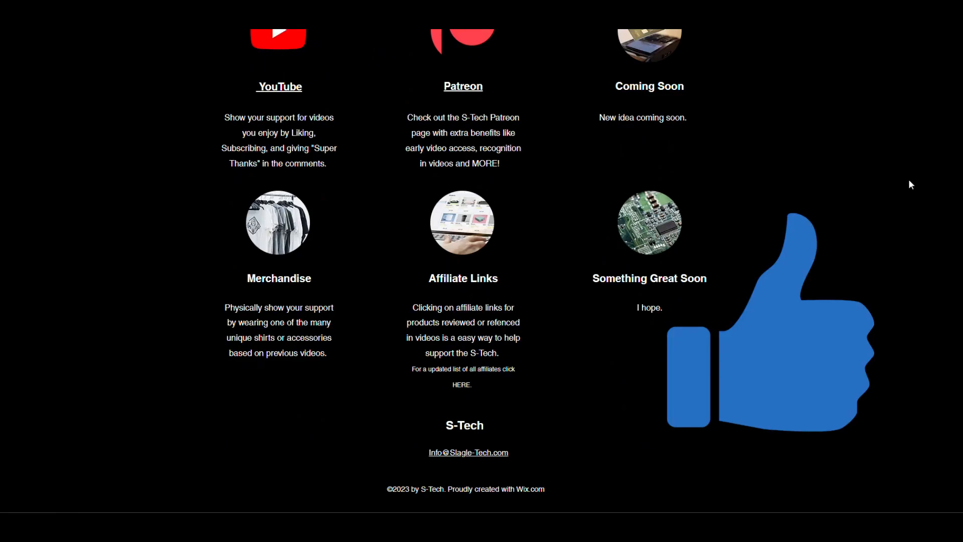
scroll(up, 3)
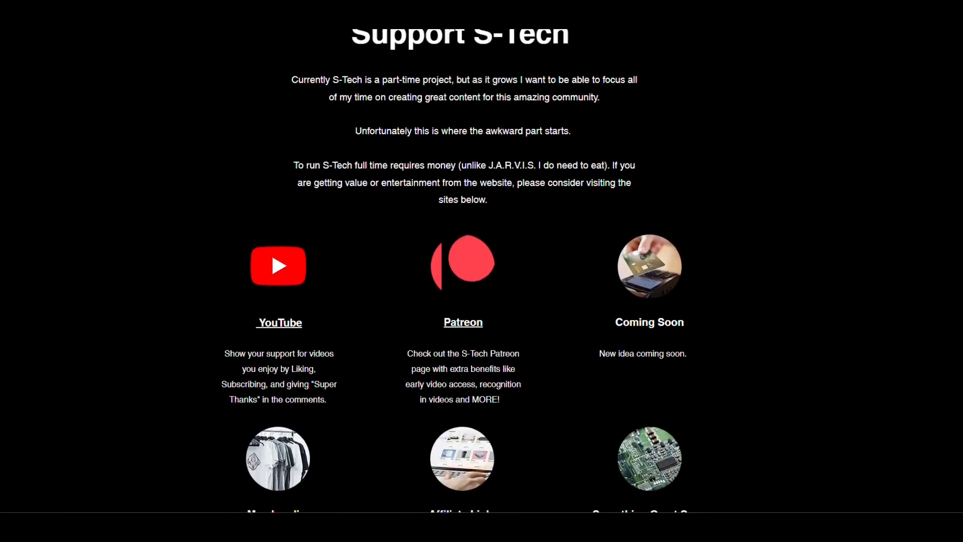